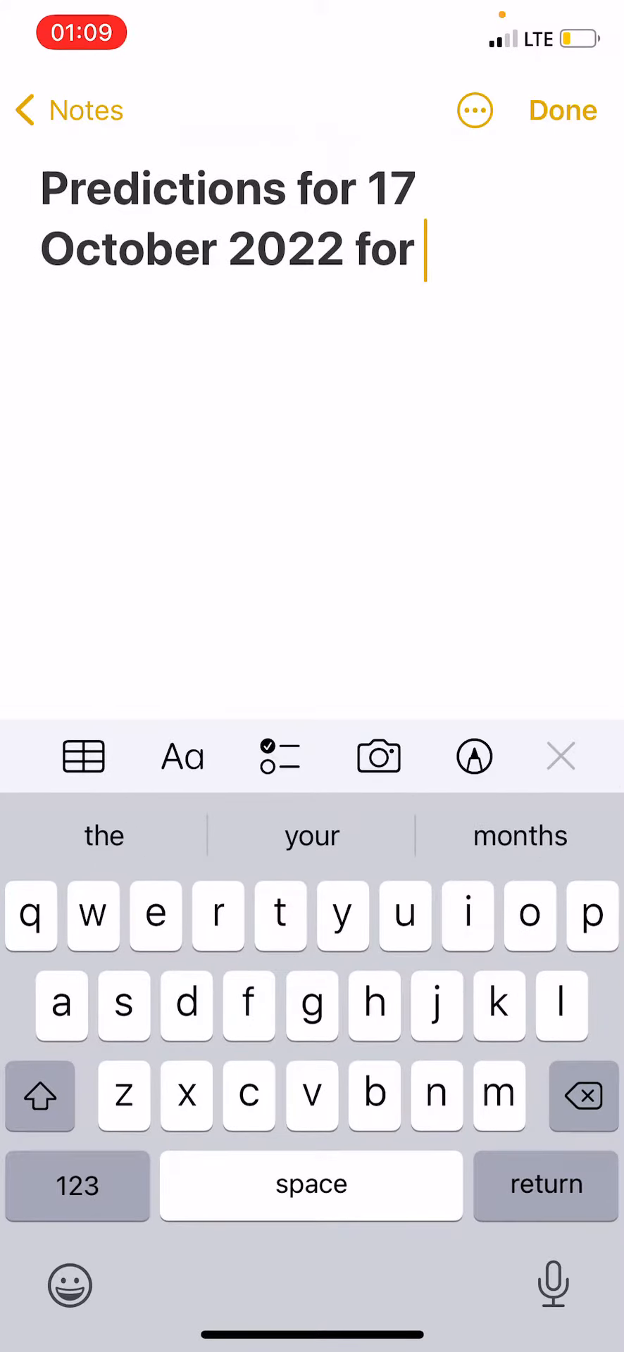
- Finish the title with 'lunch and teatime' and correct the month from October to November
text(lunch and)
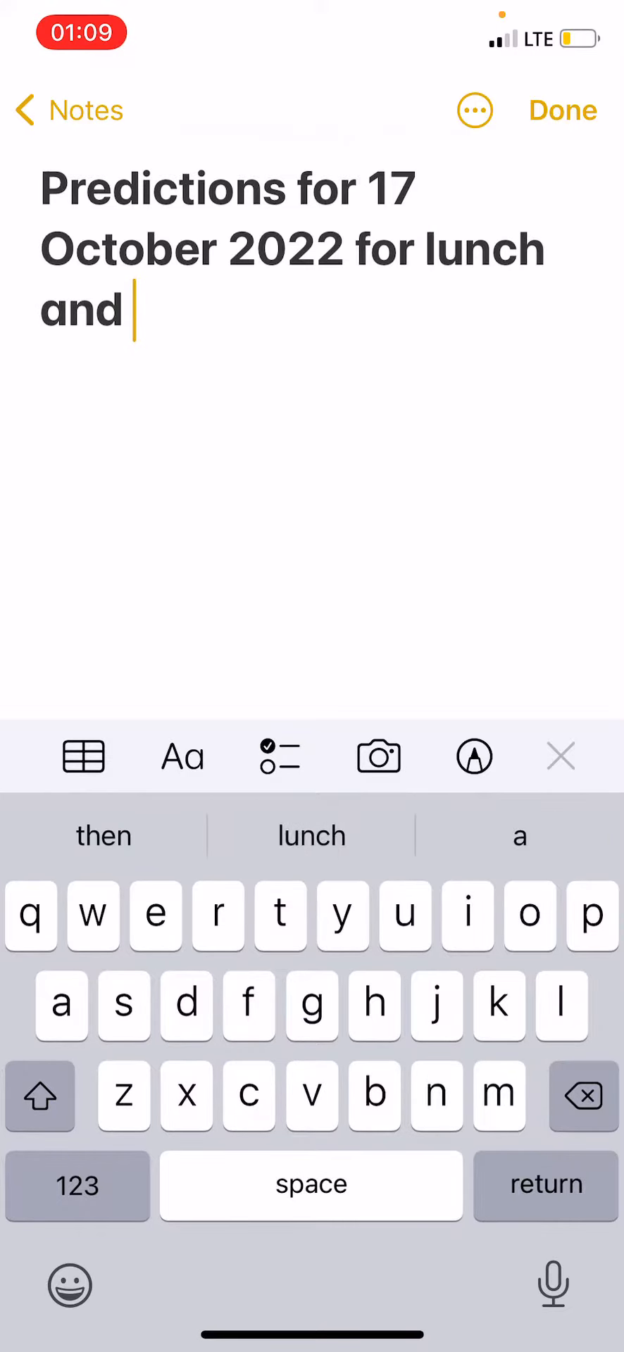
text(teatime 2022)
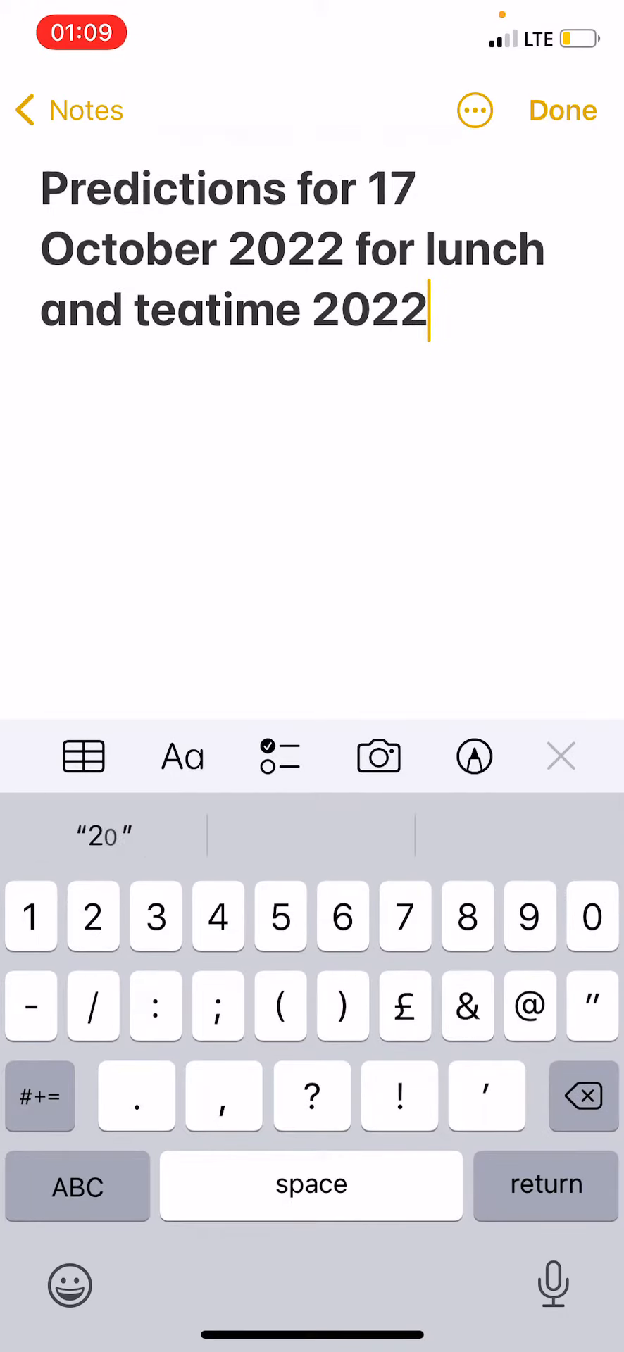
click(225, 248)
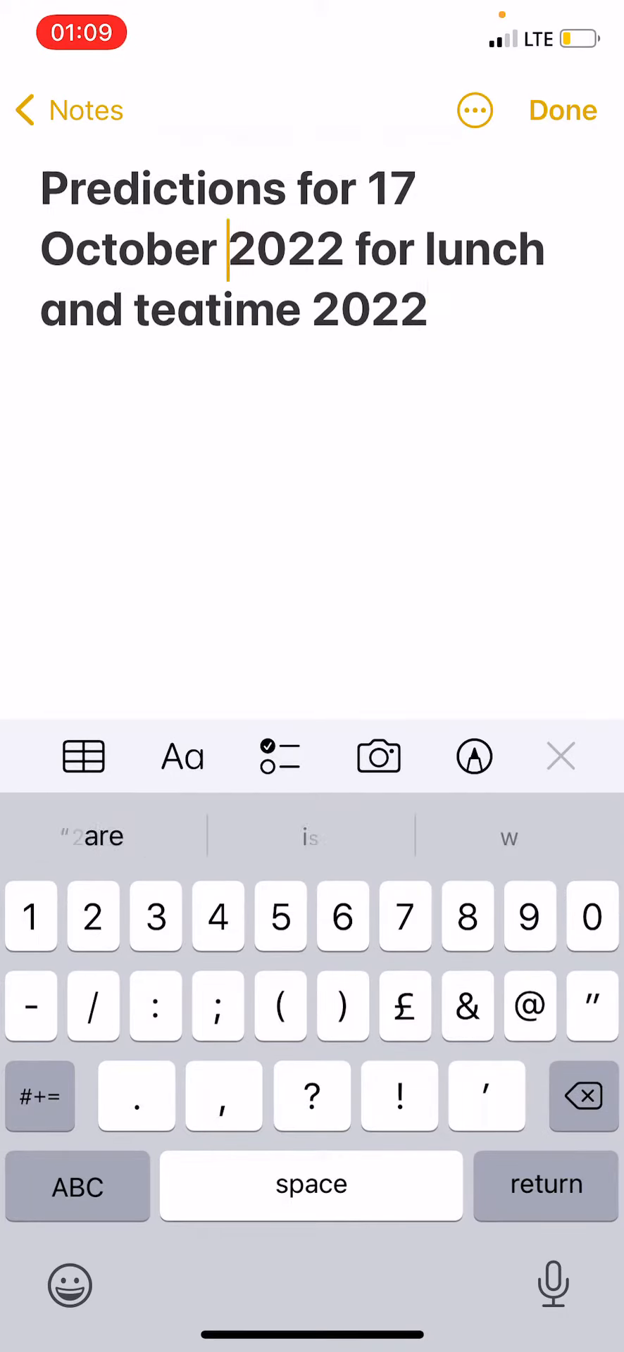
text(O)
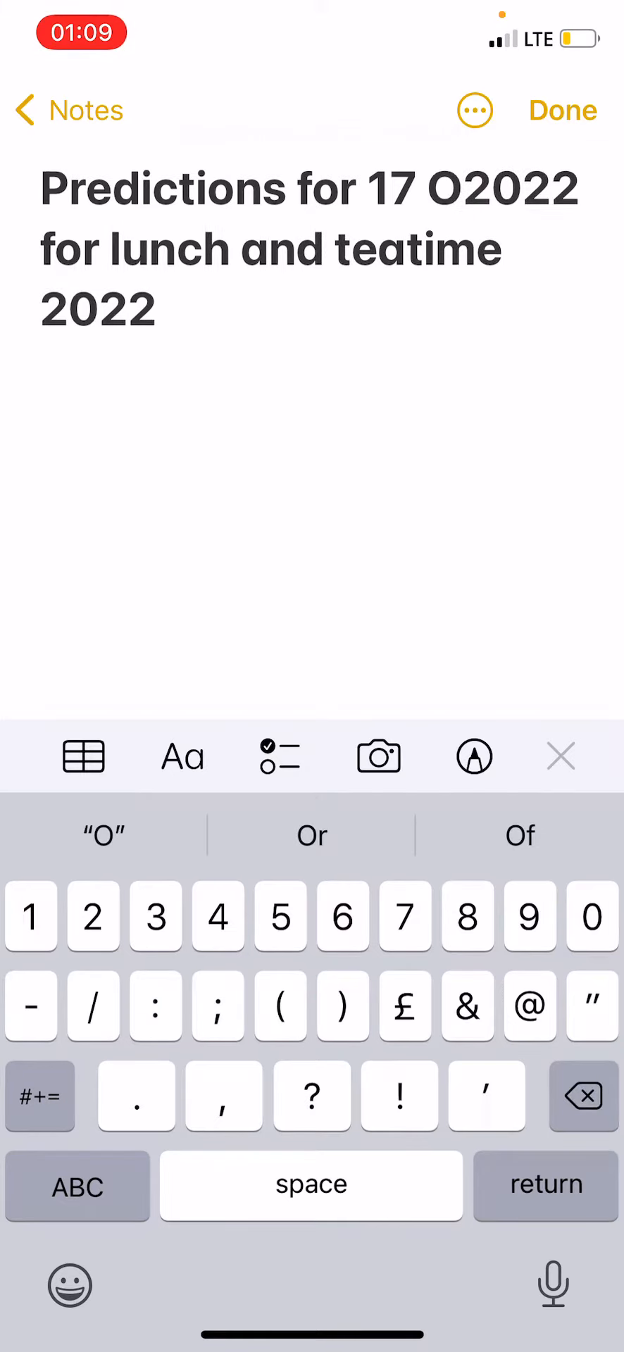
text(n)
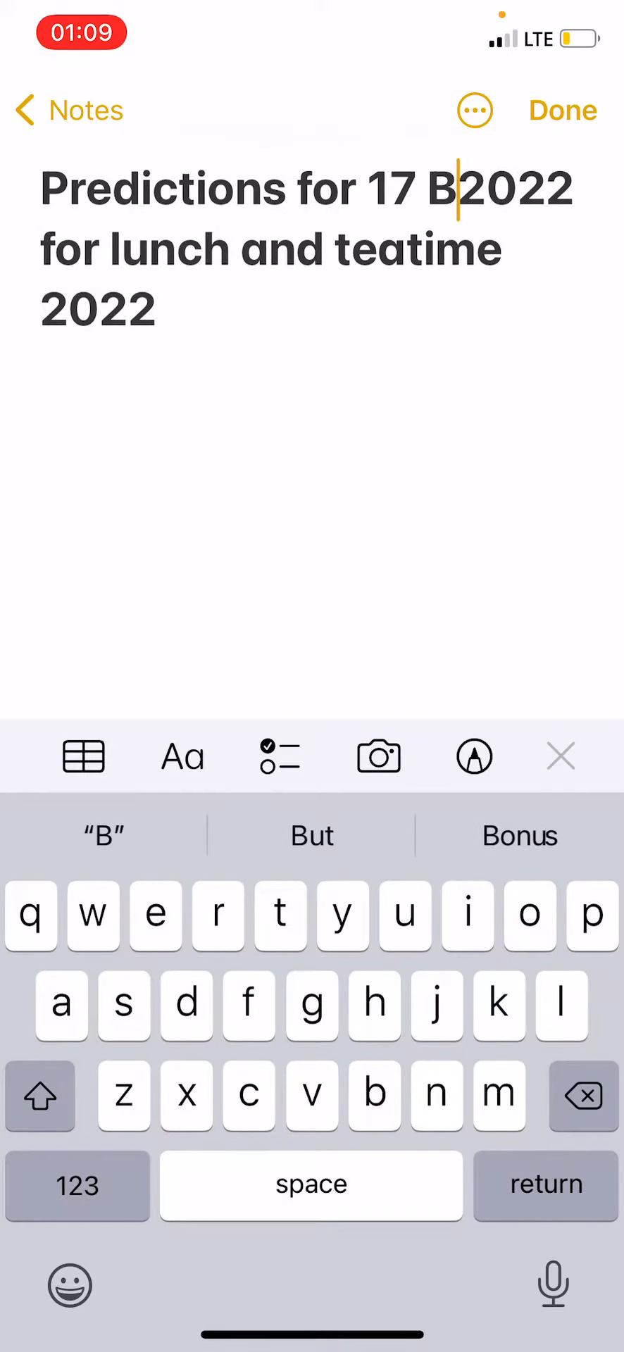
text(o)
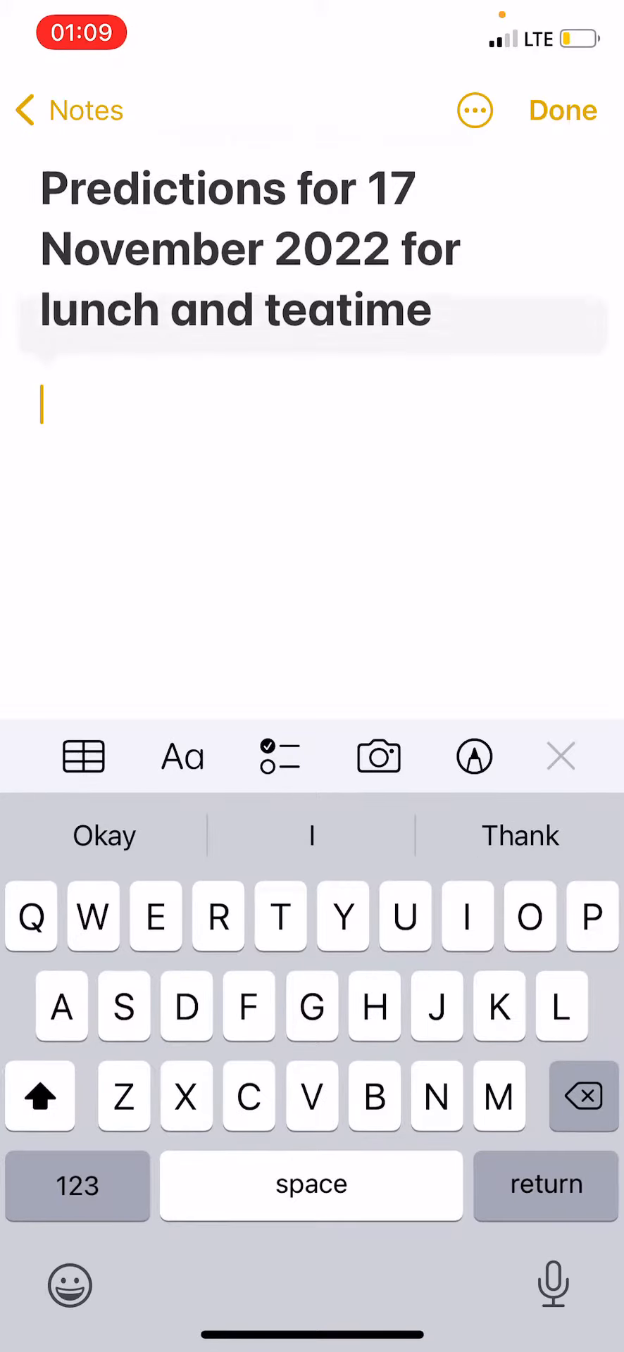
text(Single 22-31-49-33-13-43)
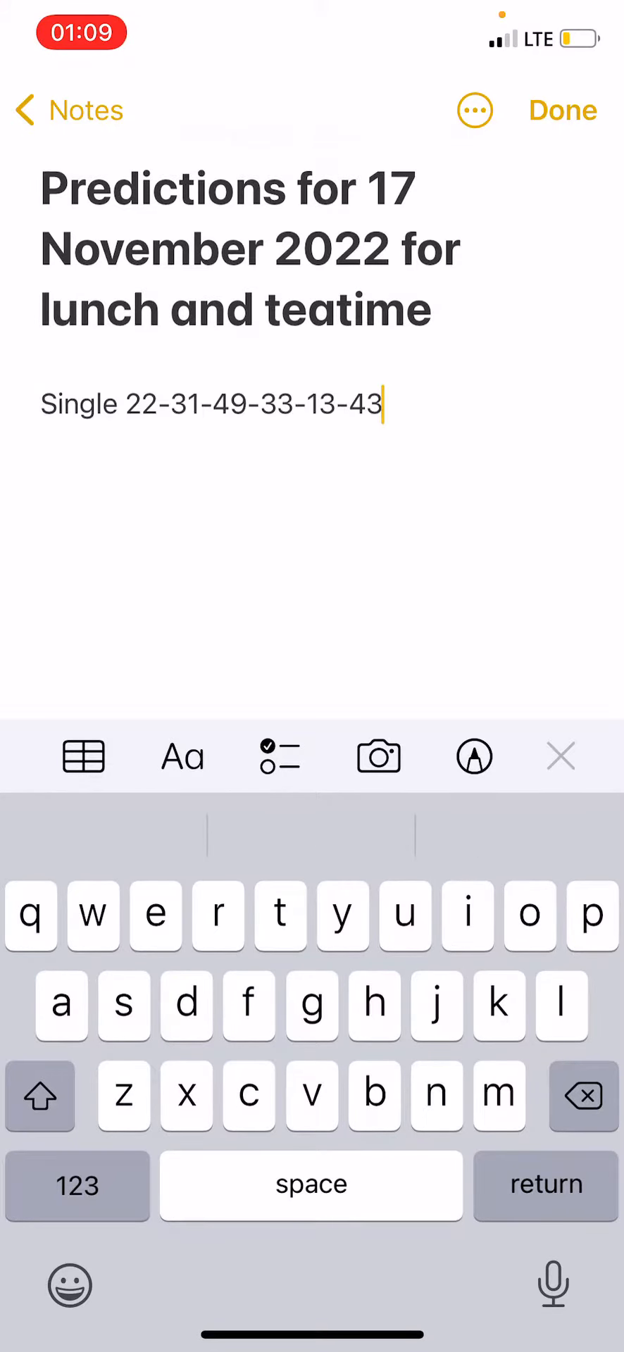
click(31, 915)
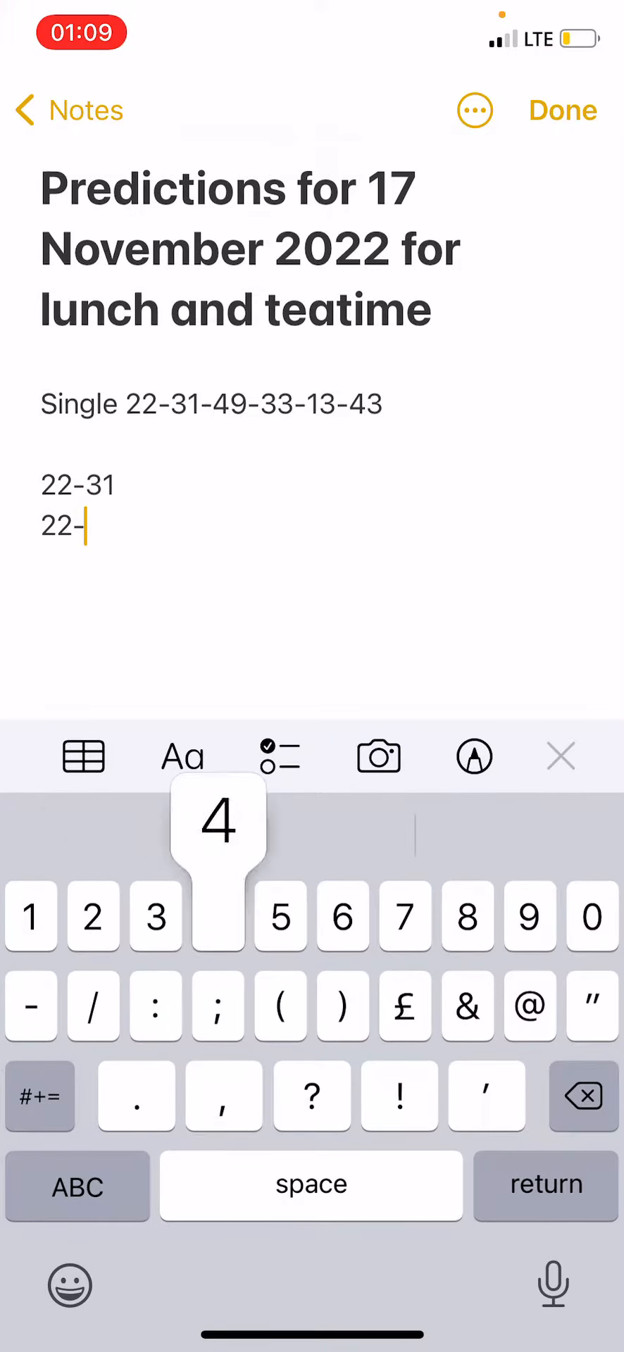
text(49)
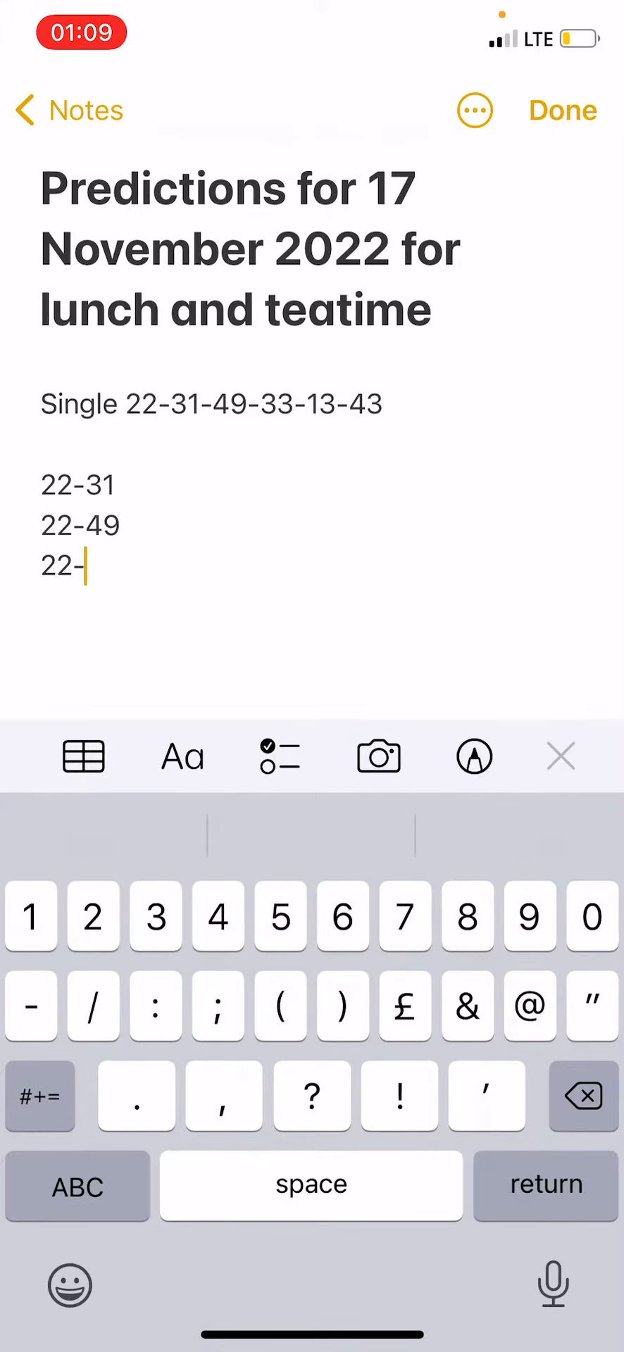
text(33)
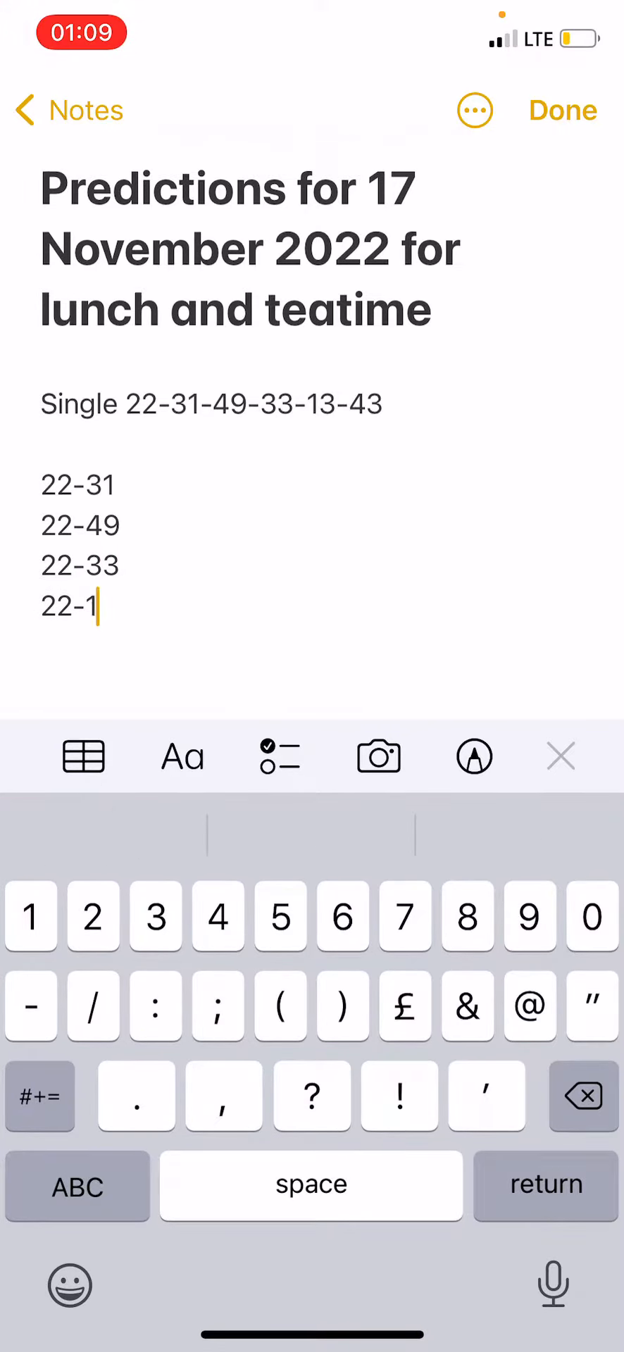
text(3)
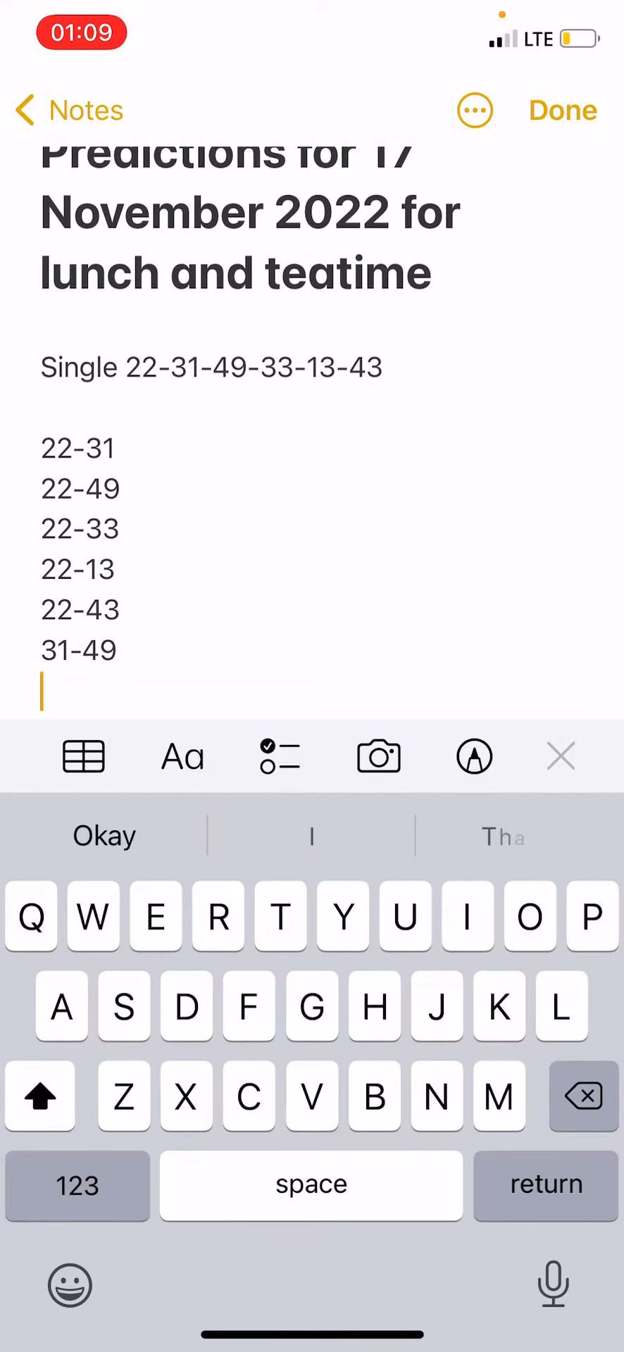
- List the pairs 31-33, 31-13, 31-43, 49-33, 49-13 and 49-43, one per line
text(31-33)
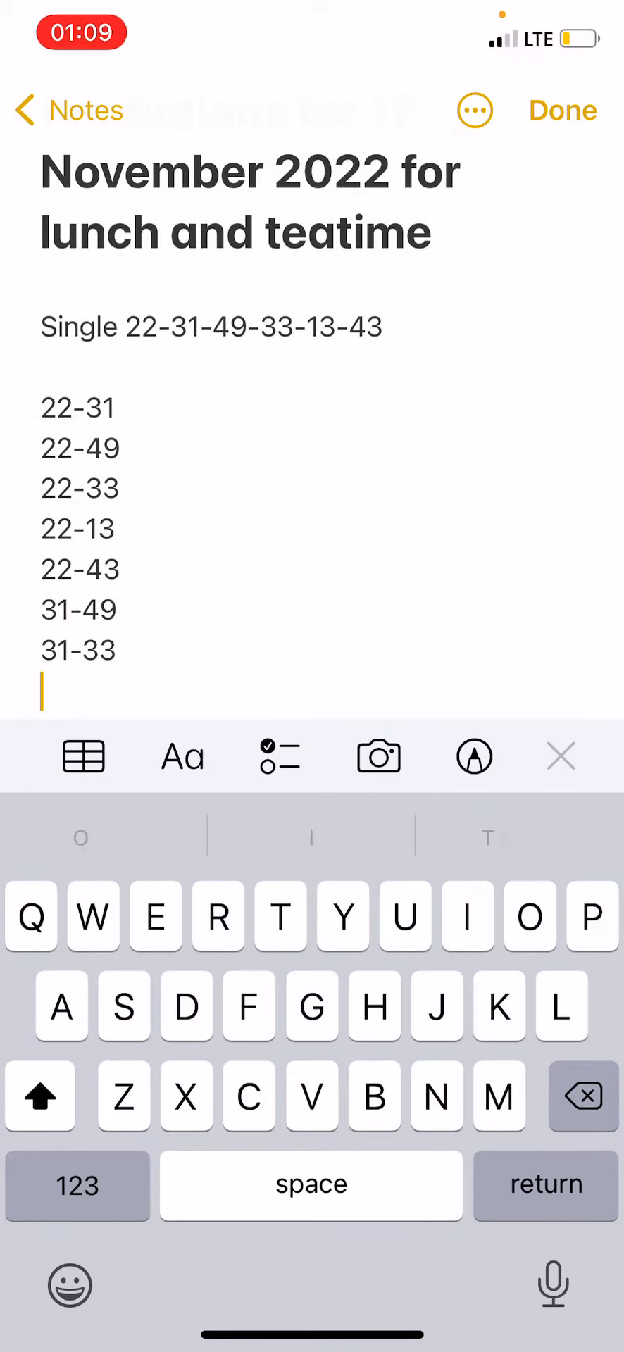
text(31-13)
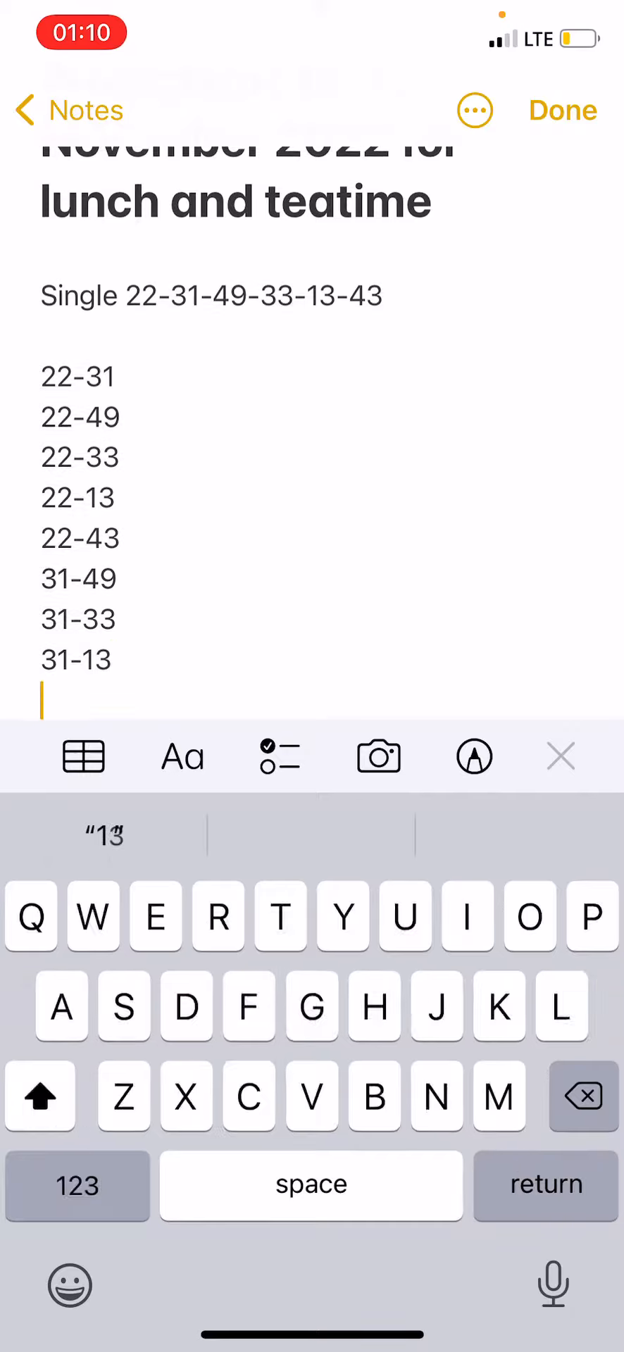
text(31-4)
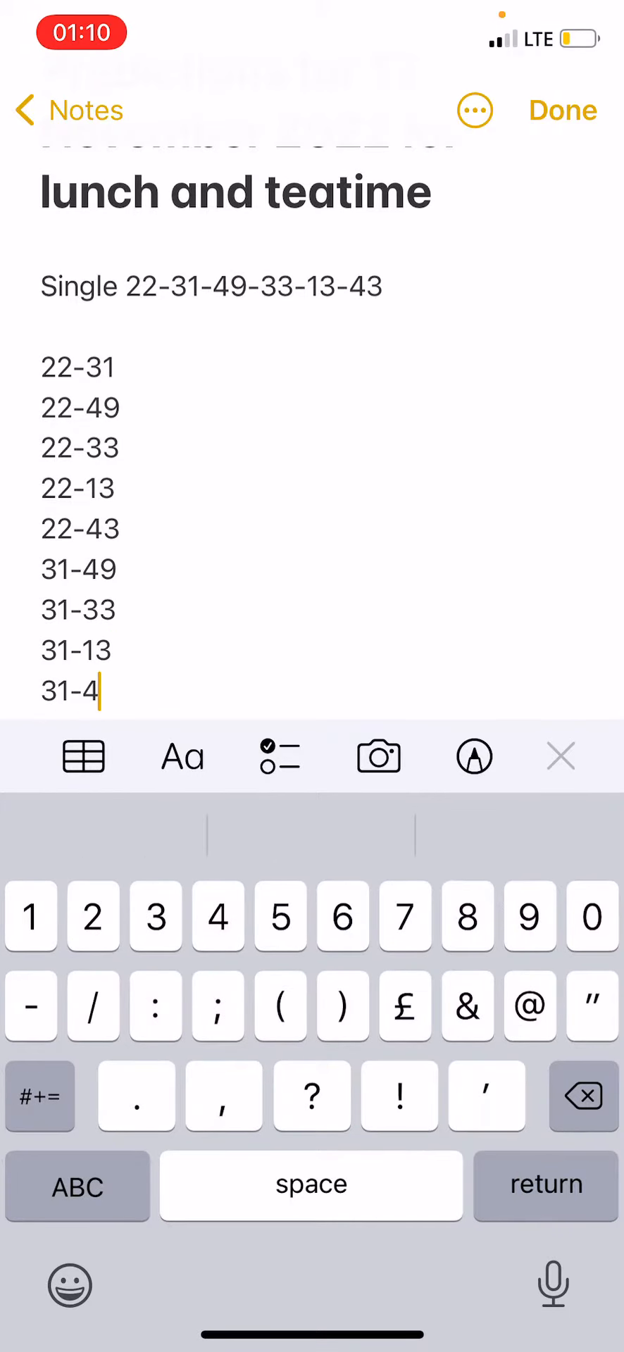
text(3)
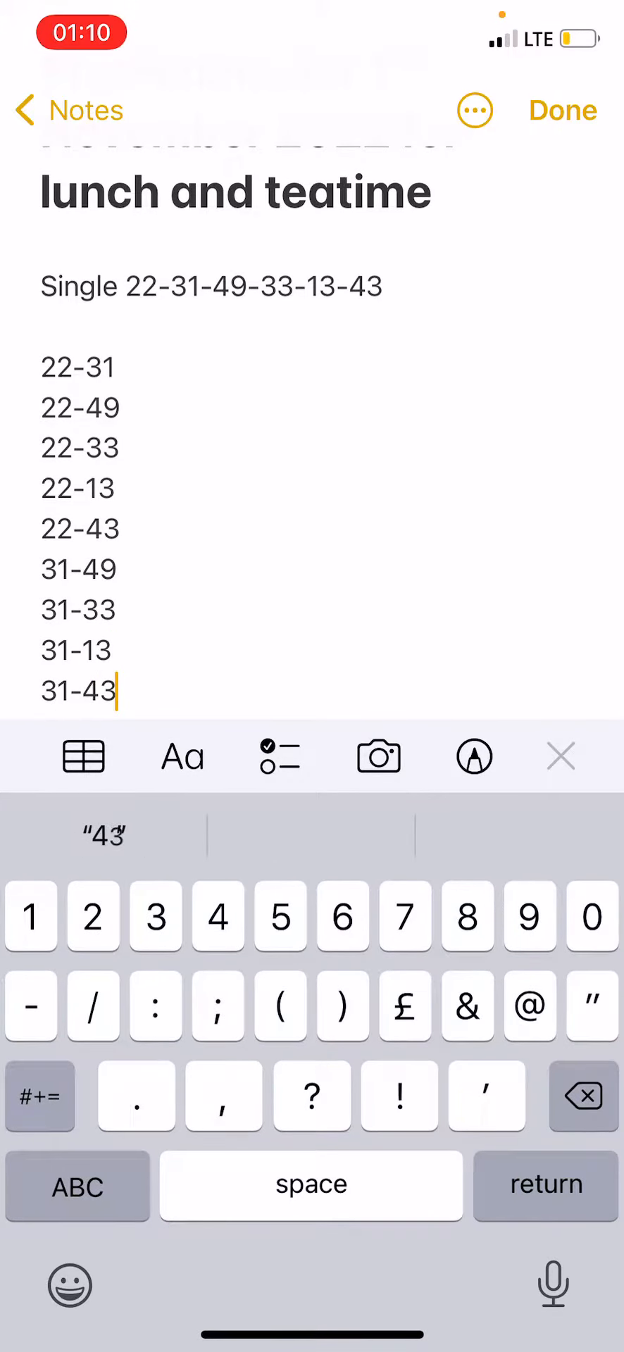
text(49-33)
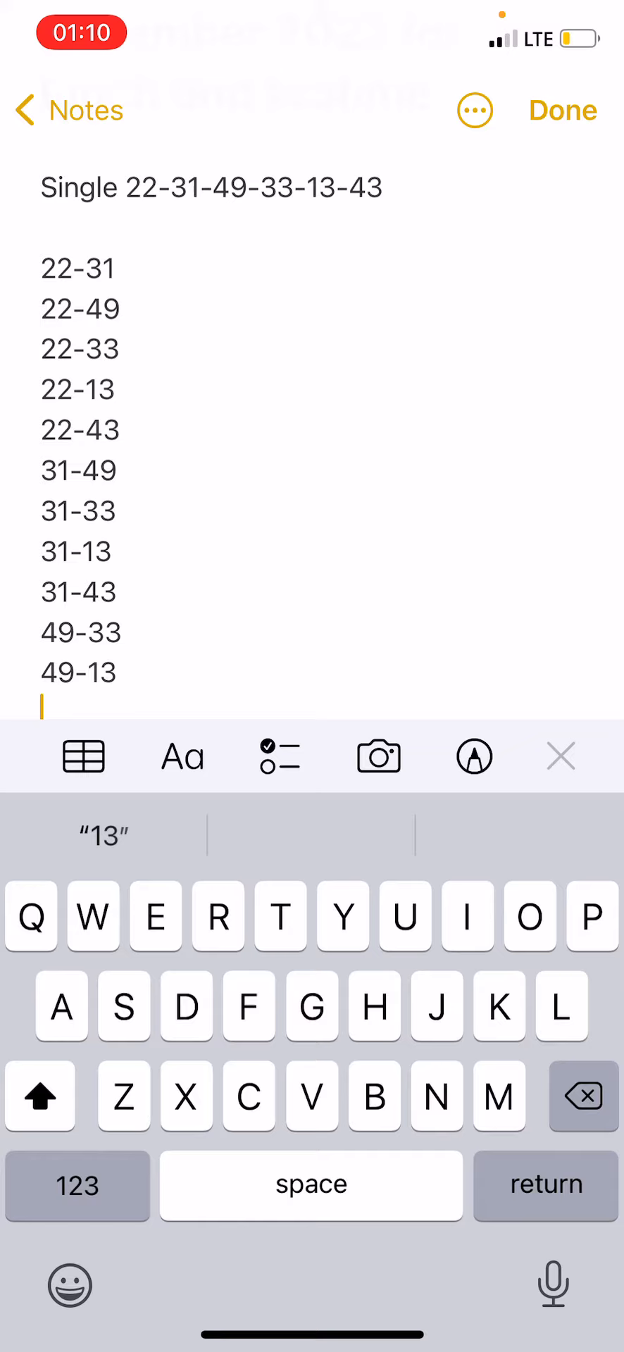
text(49-42)
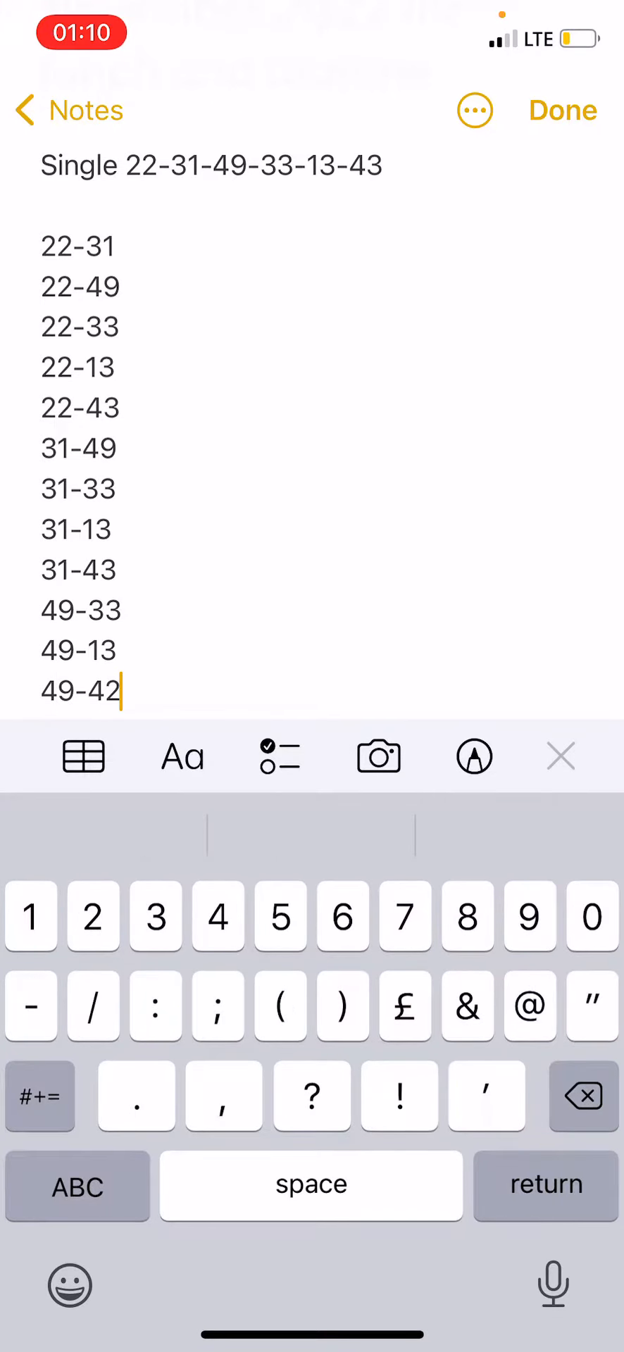
text(3)
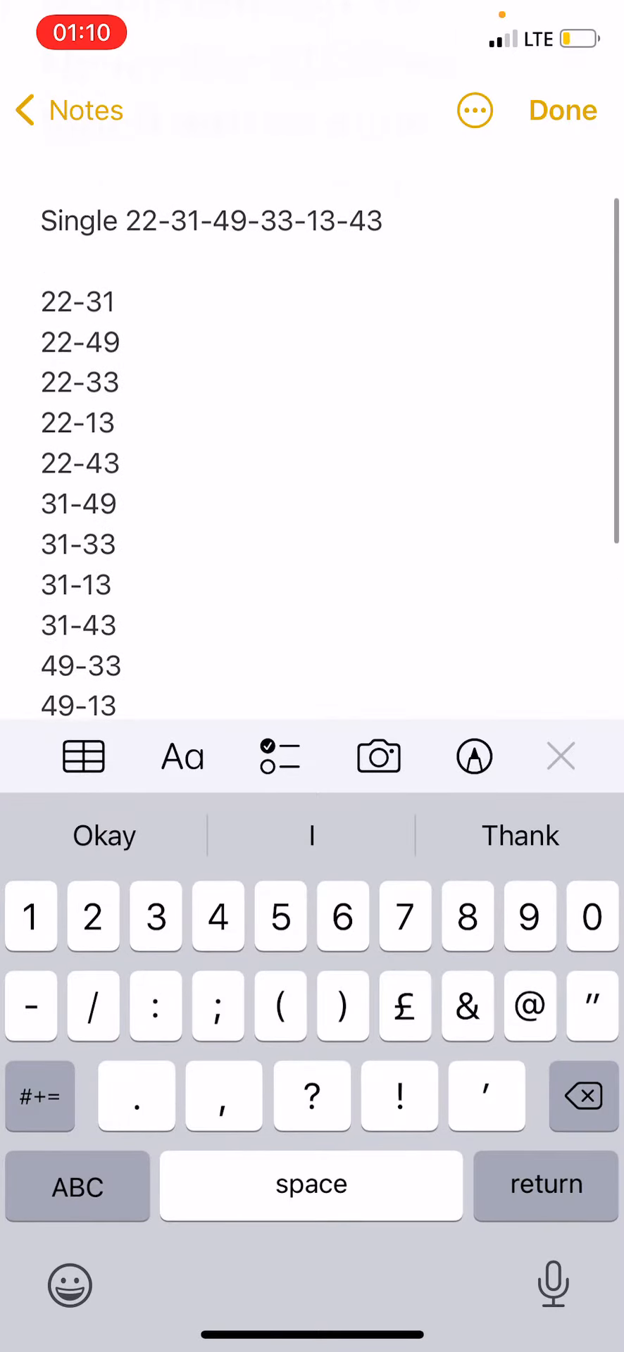
- Add the remaining pairs through 13-43 and the '(13)(31)(22)(17)(7) bonus' line
text(1)
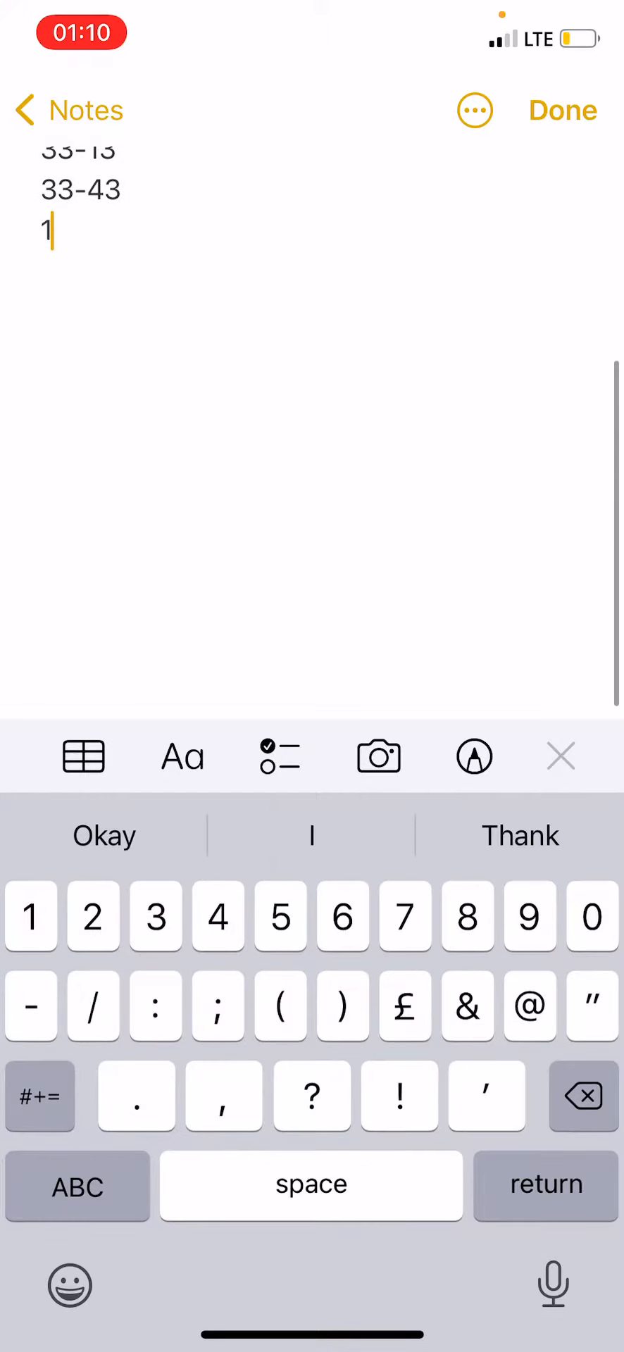
text(4)
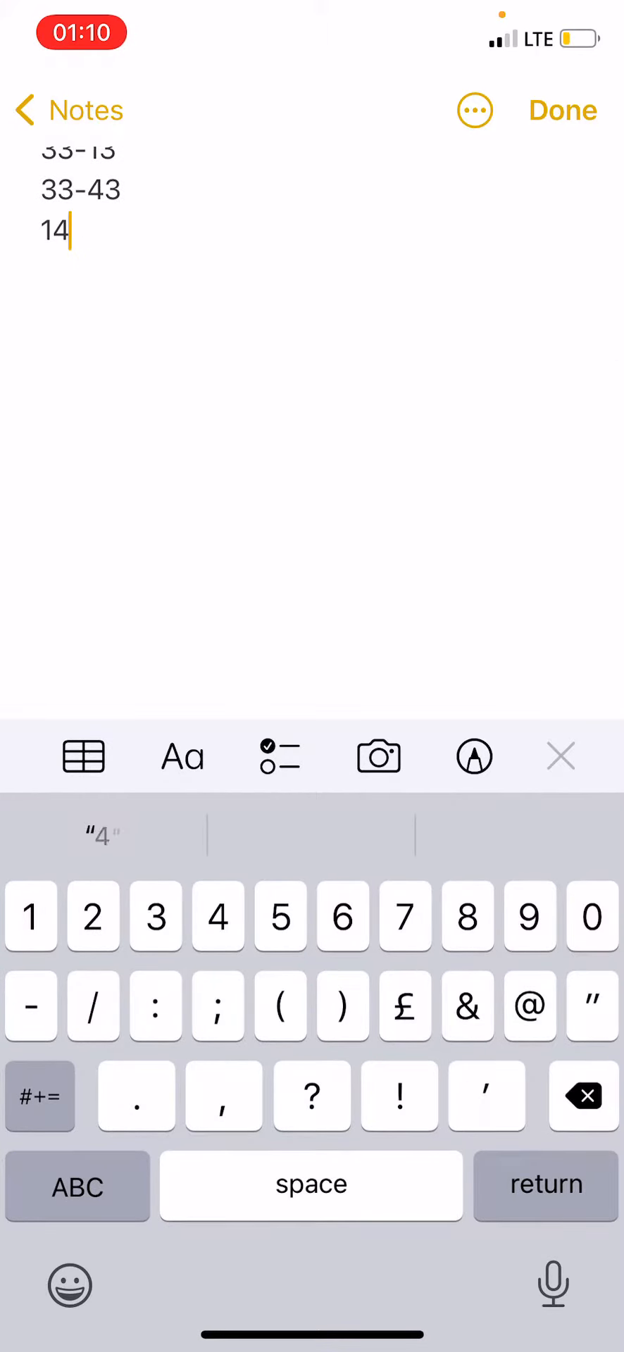
text(3-42)
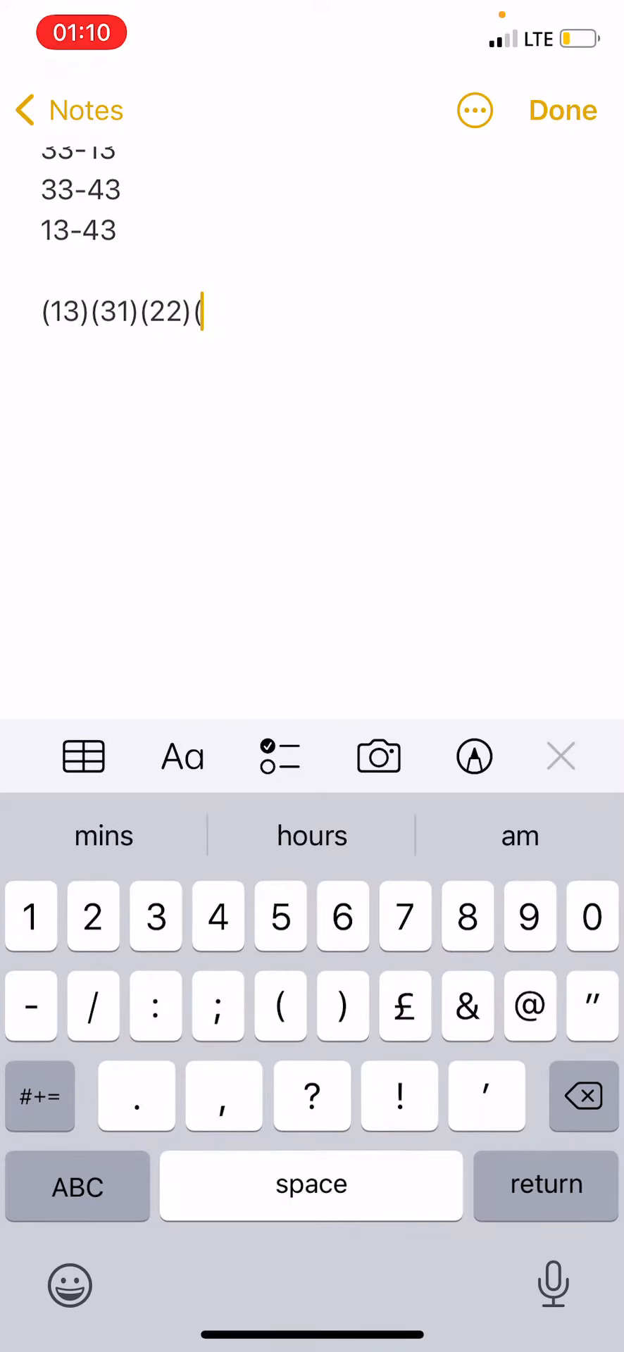
text(17)(7) bonus mail)
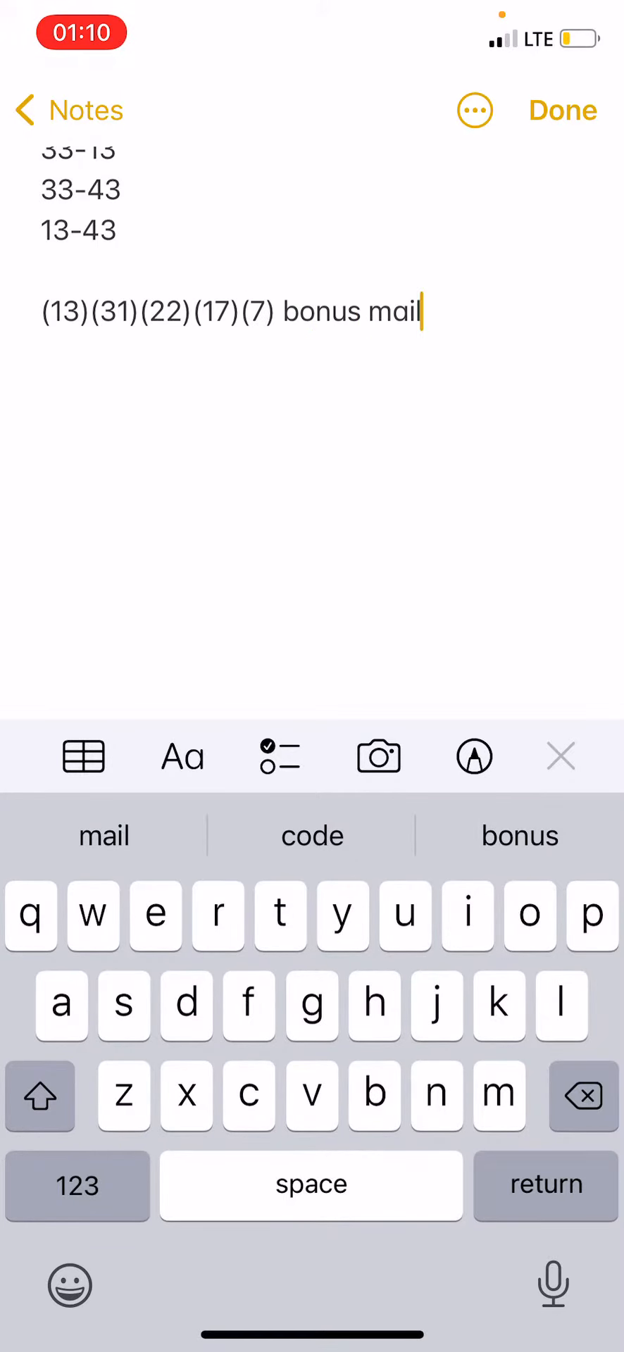
- Remove the autocorrected word after bonus, apply the bold/Title formatting, and finish editing with Done
key(backspace)
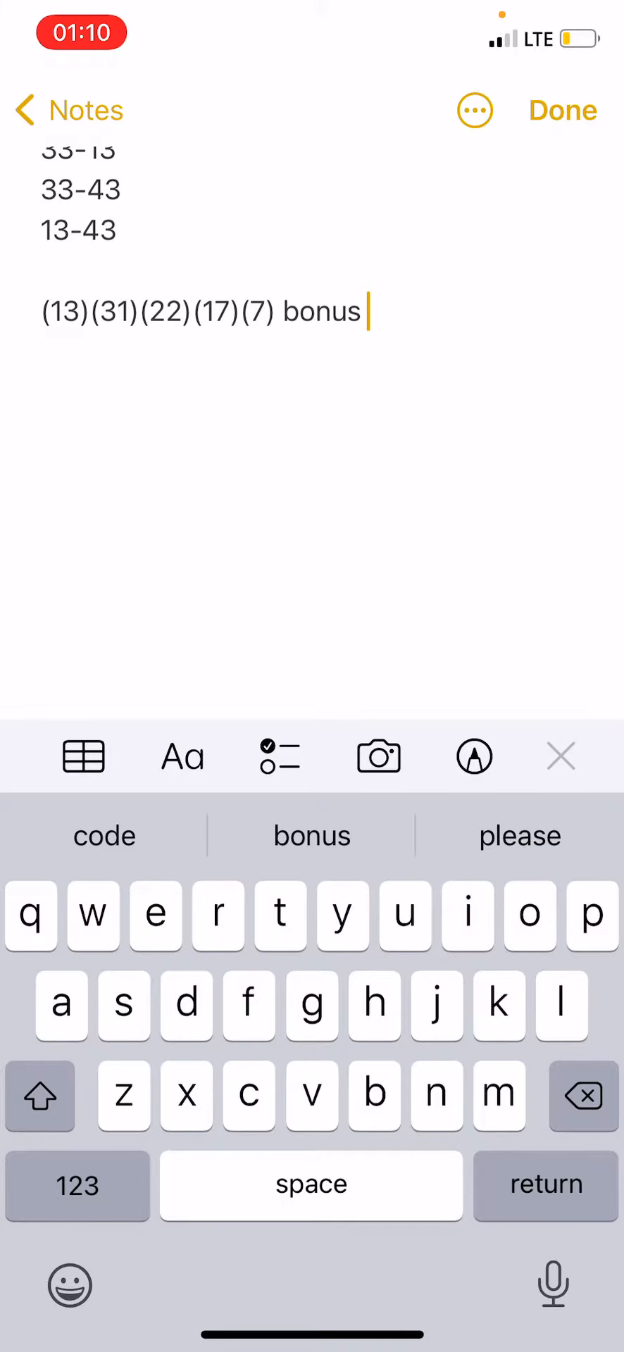
click(182, 758)
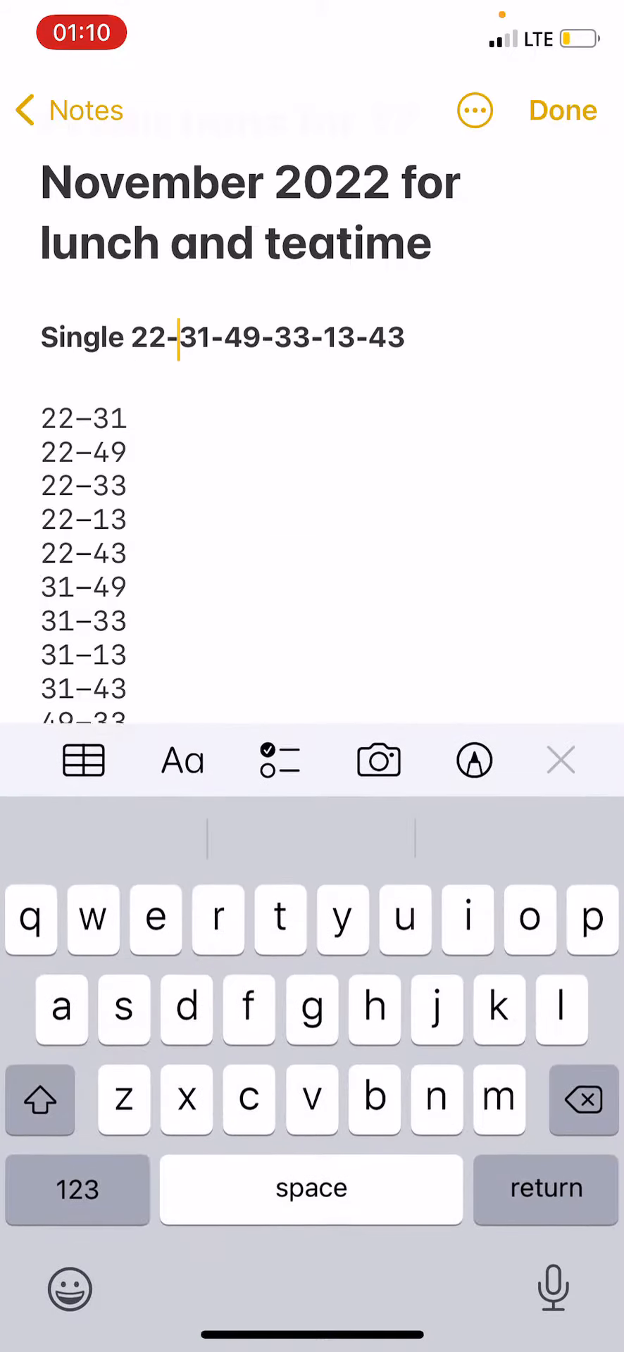
click(562, 110)
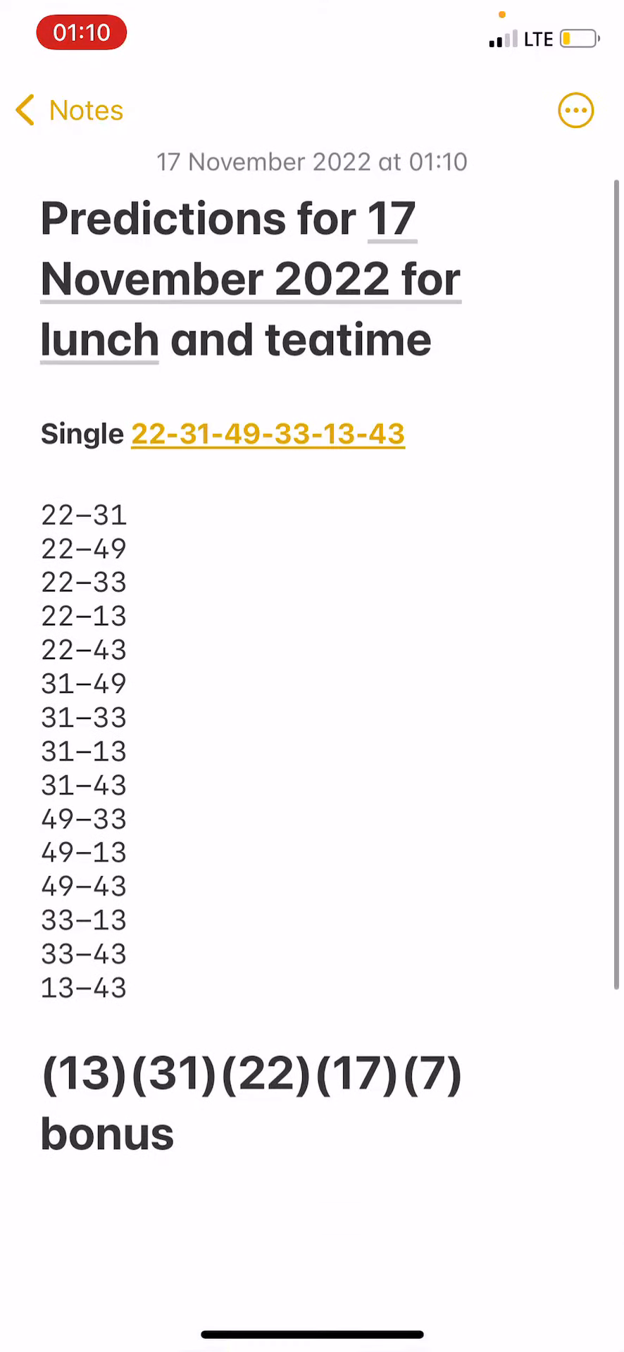